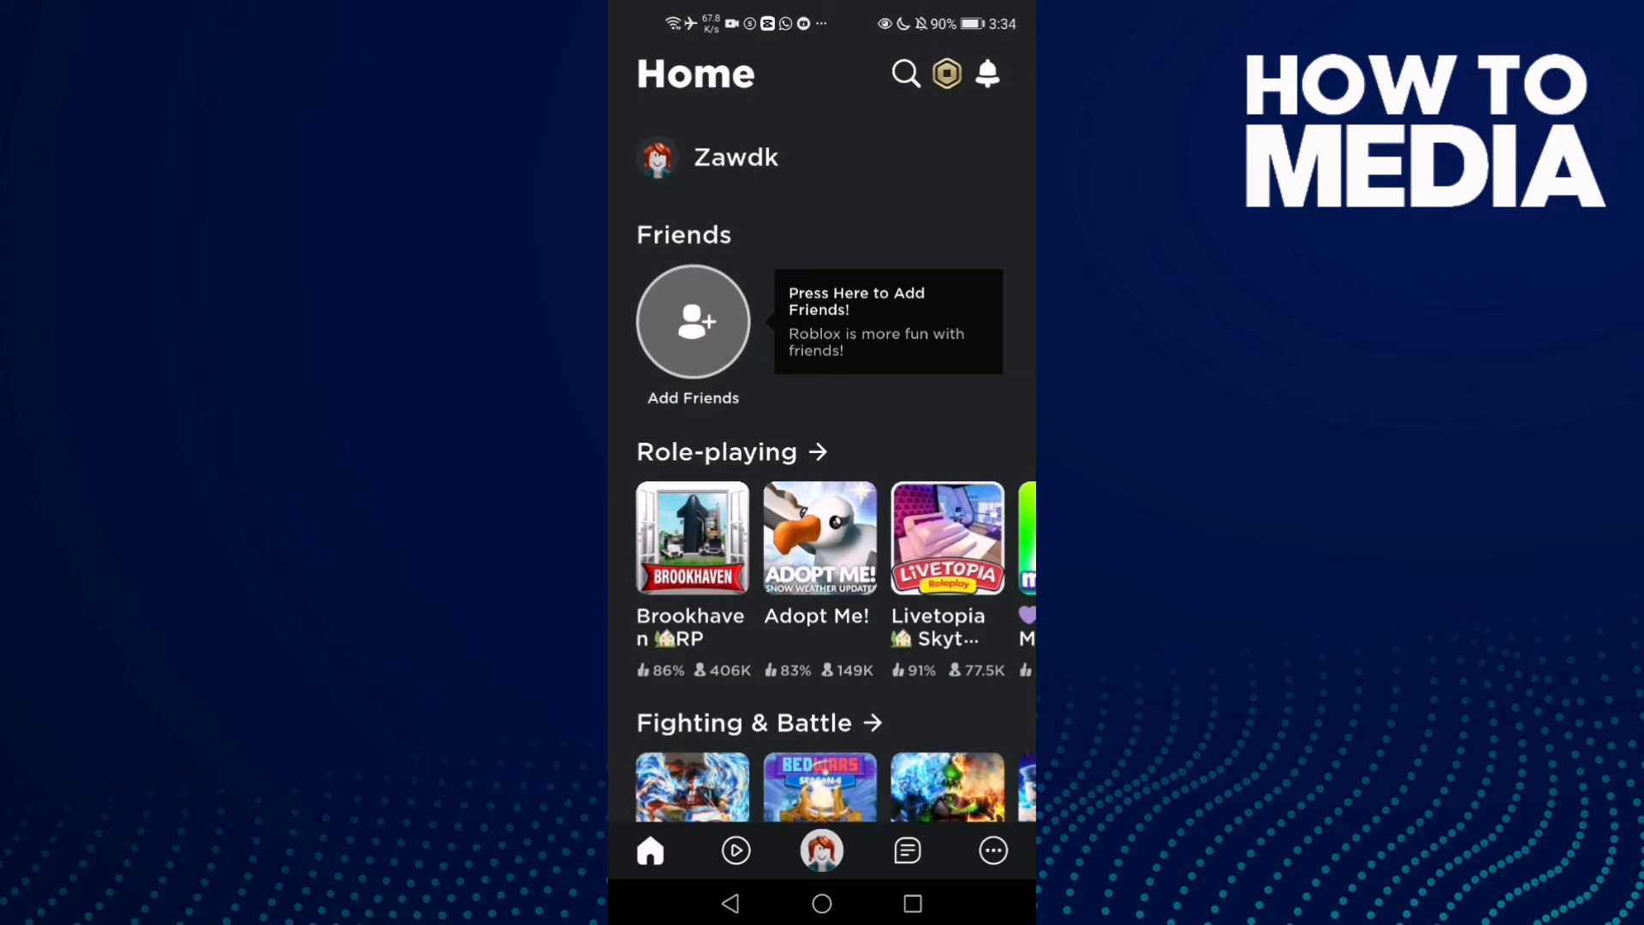
# Step: Go from the More tab into Settings and open the Privacy page
pyautogui.click(991, 850)
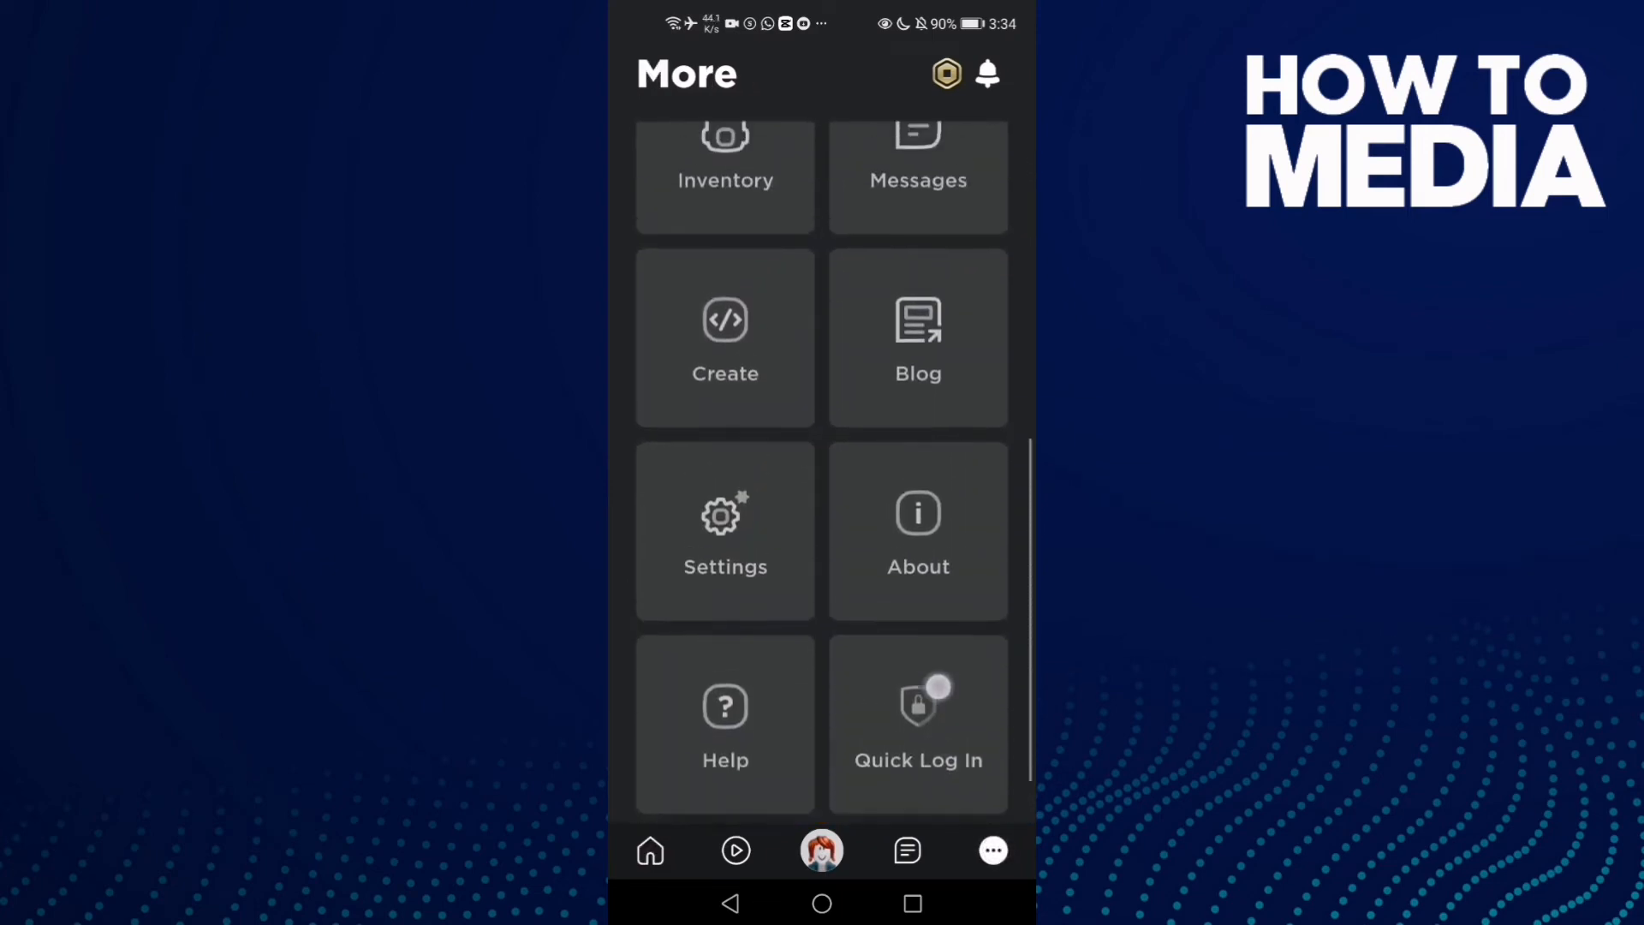
pyautogui.click(725, 529)
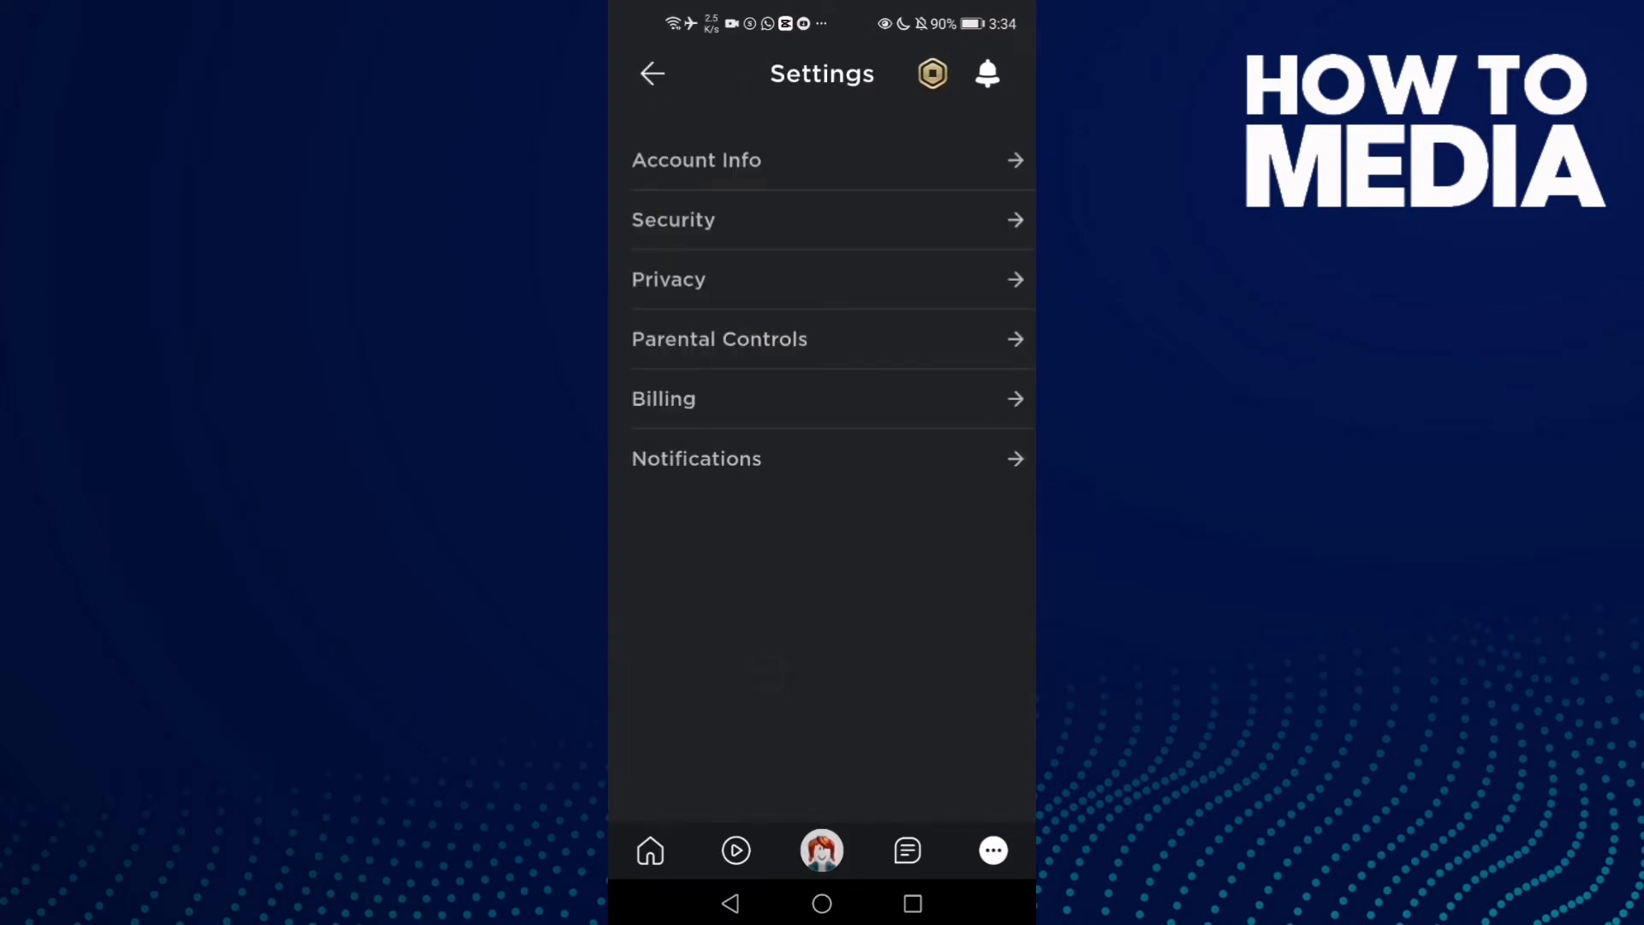
pyautogui.click(761, 279)
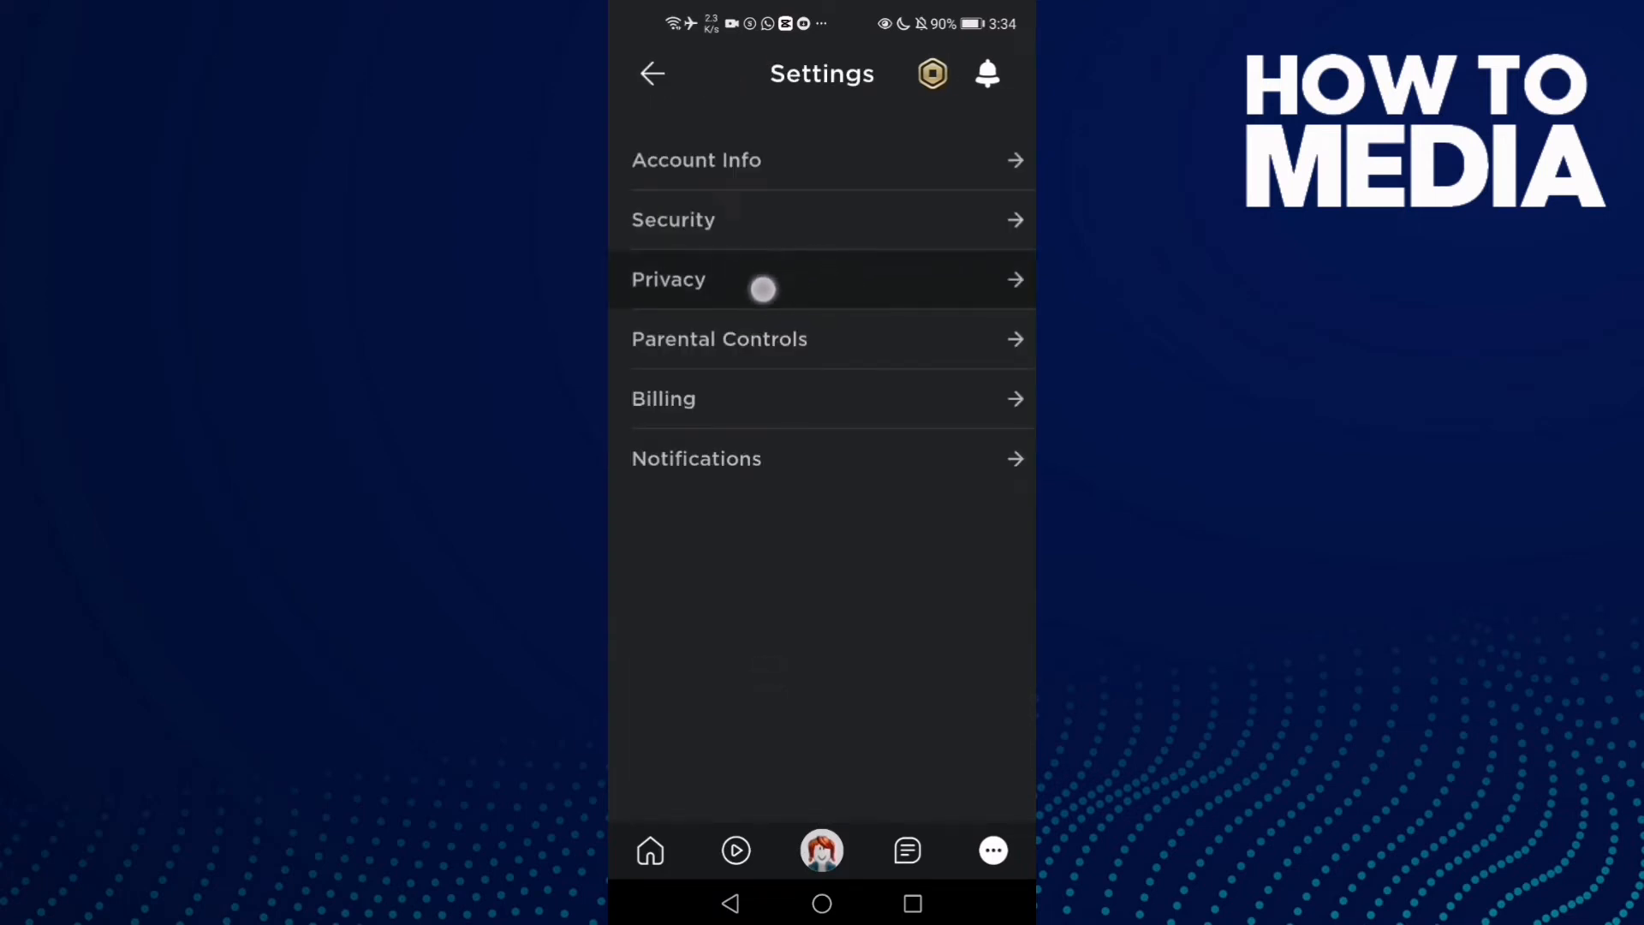
pyautogui.click(668, 279)
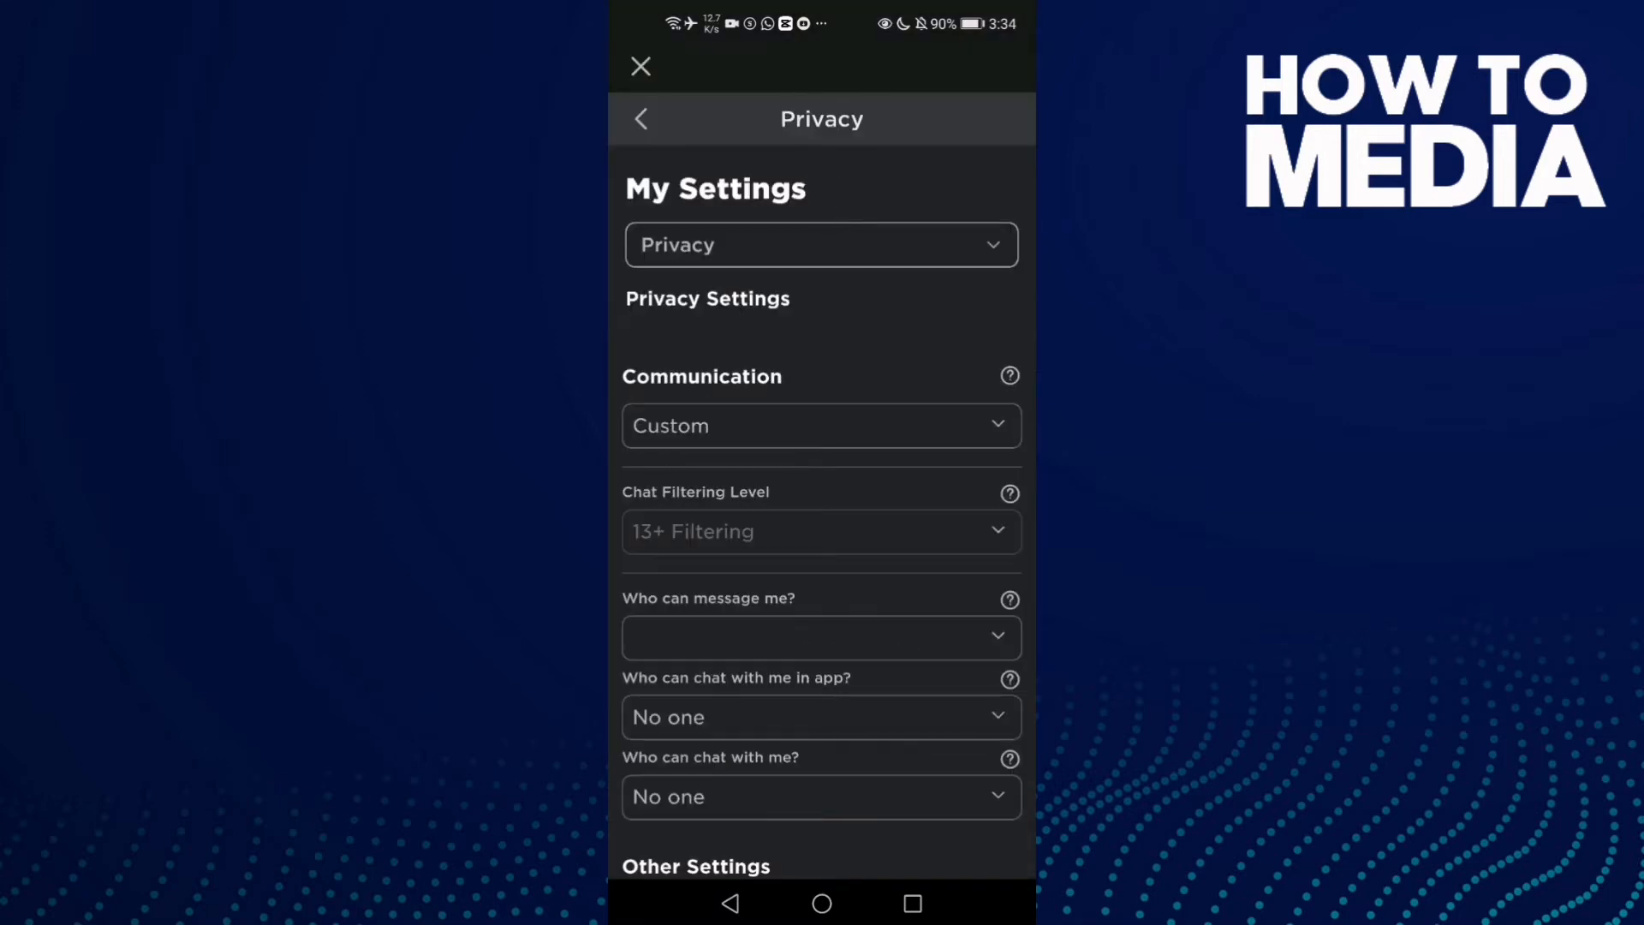
# Step: Scroll the Privacy page and expand the Communication dropdown to see its options
pyautogui.scroll(-3)
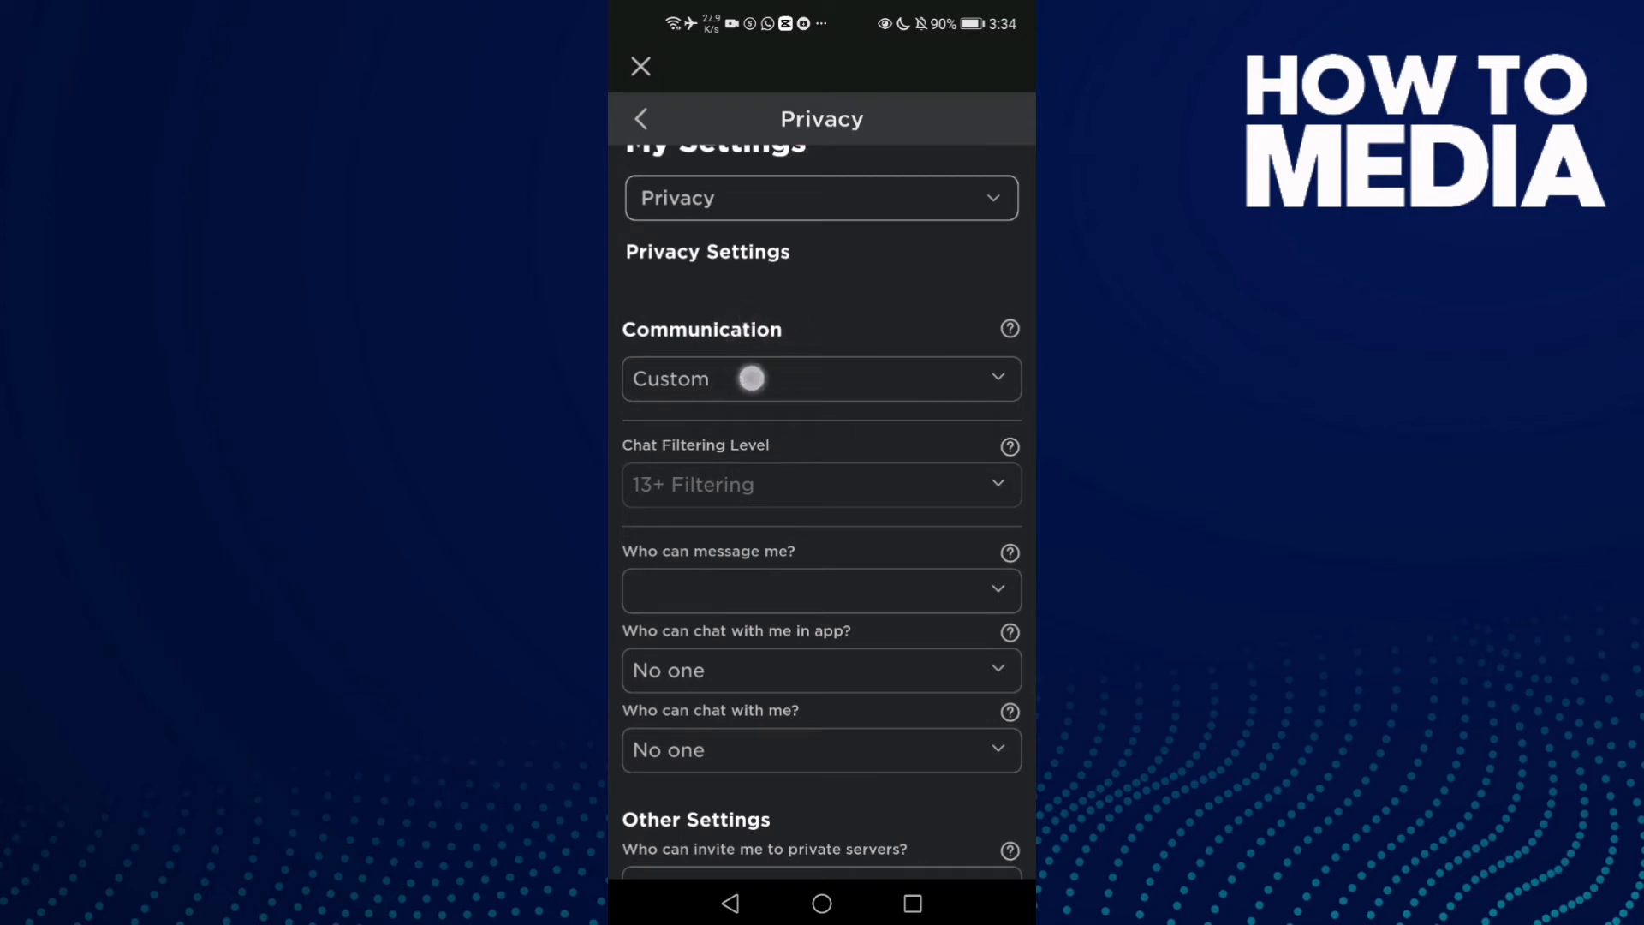
pyautogui.click(821, 379)
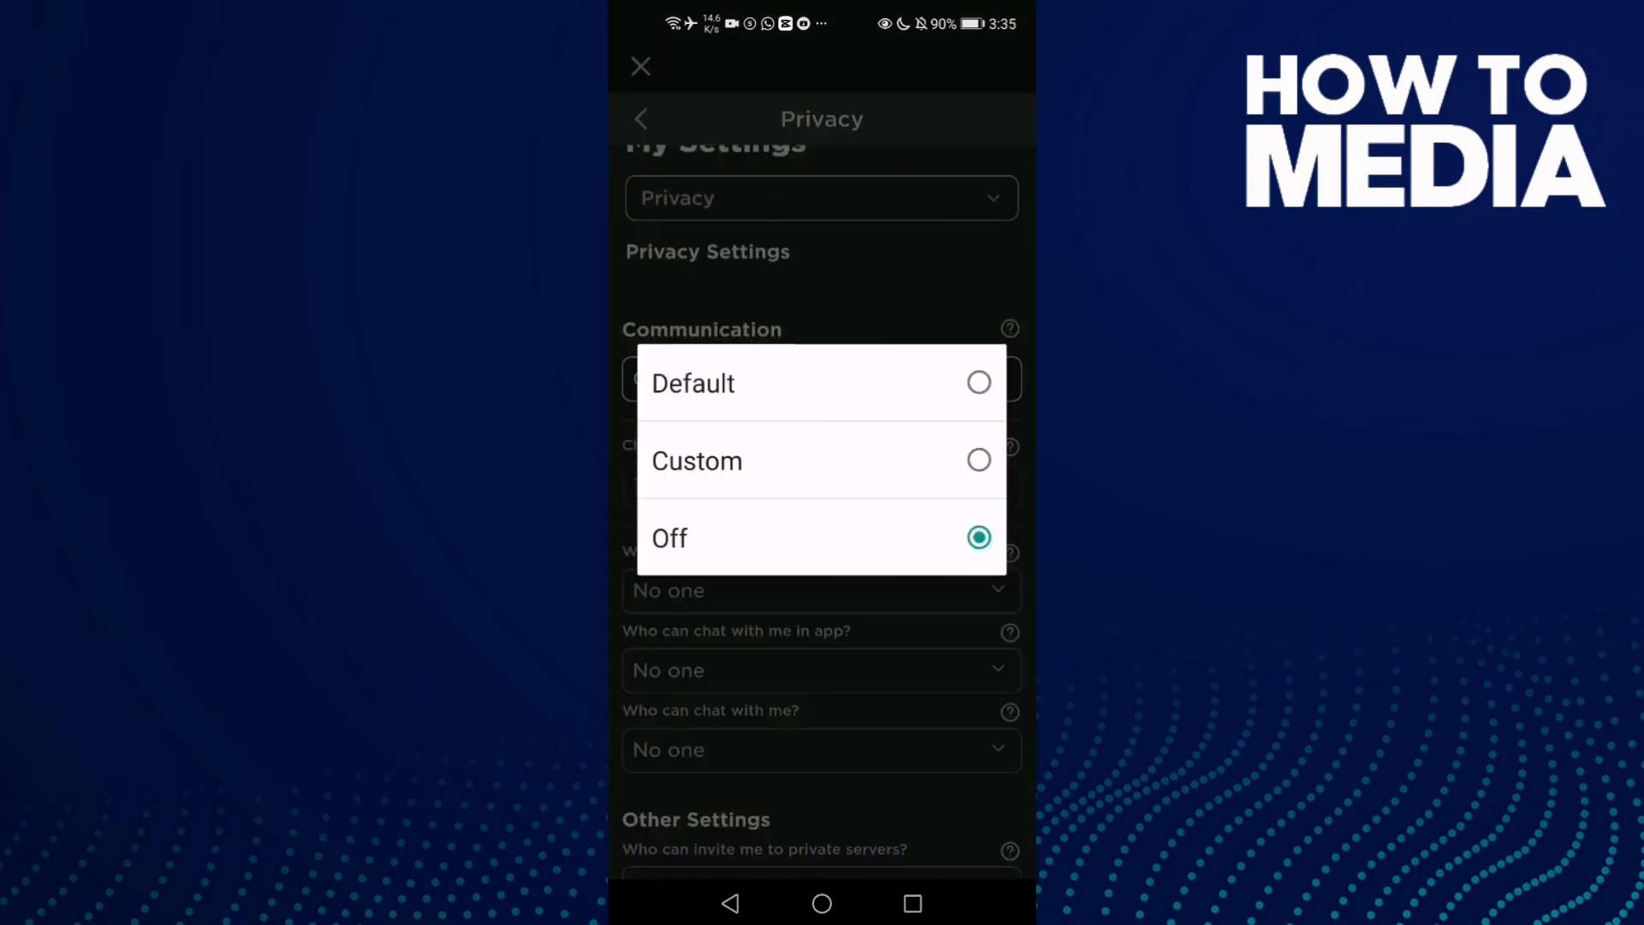
# Step: Choose Default for Communication, then return to the phone's home screen
pyautogui.click(692, 383)
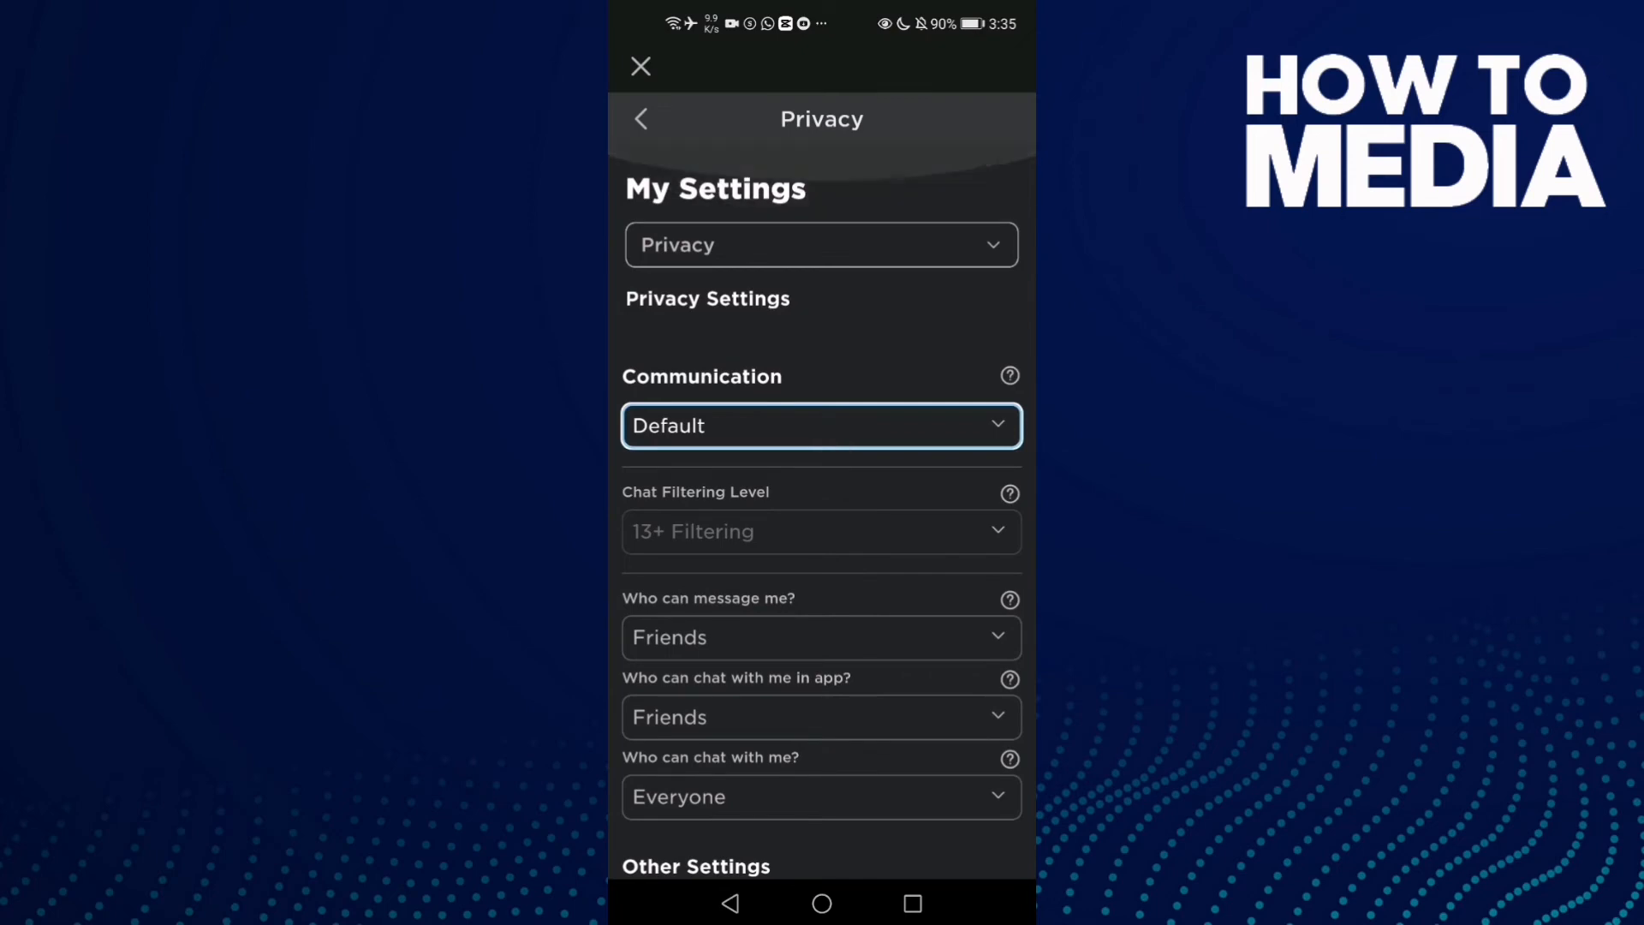
pyautogui.click(640, 66)
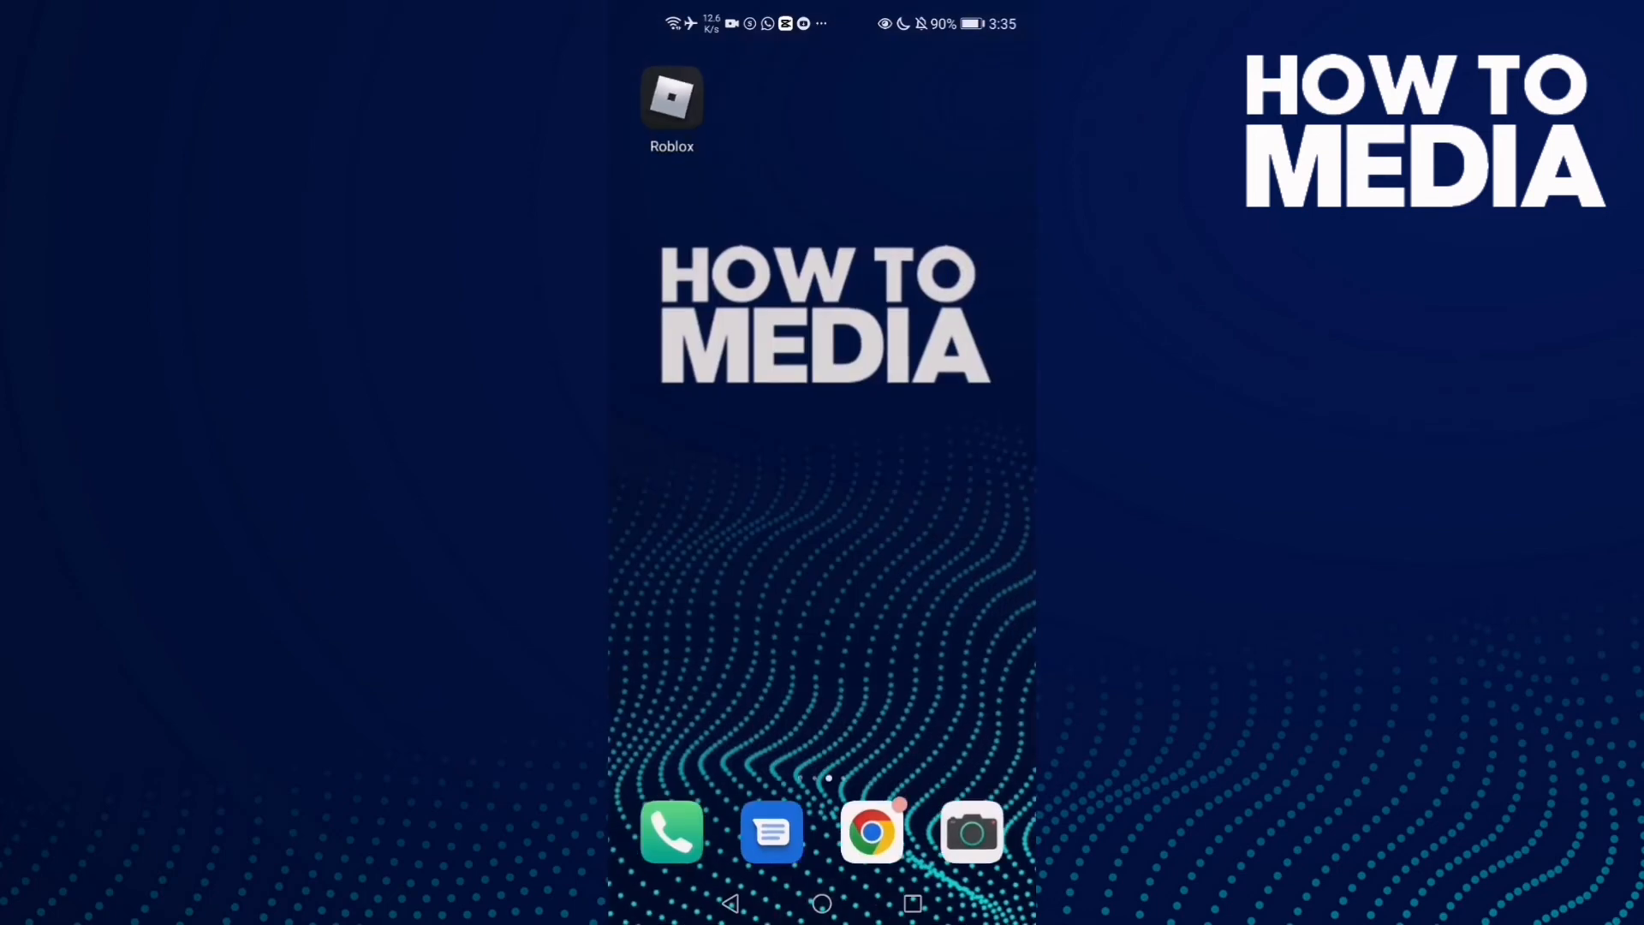